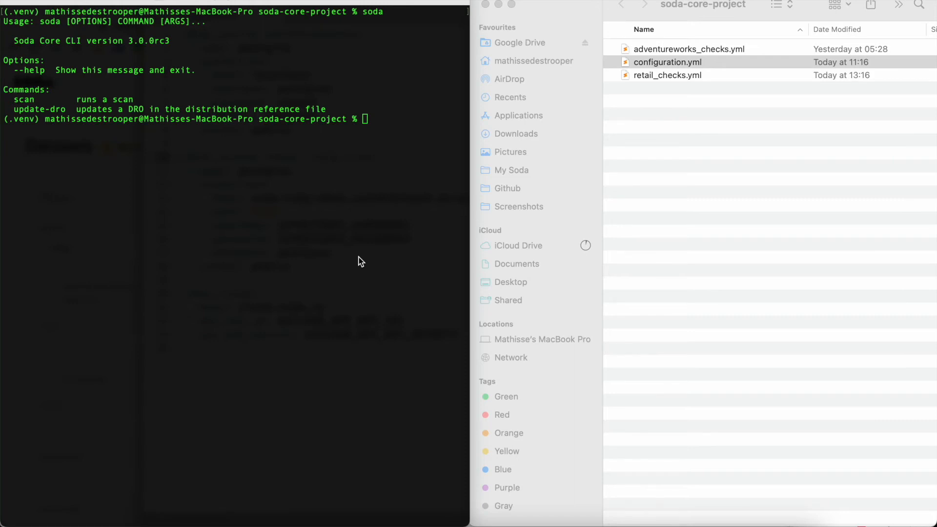
Open configuration.yml in Sublime Text and highlight the data source connection settings
left_click(667, 62)
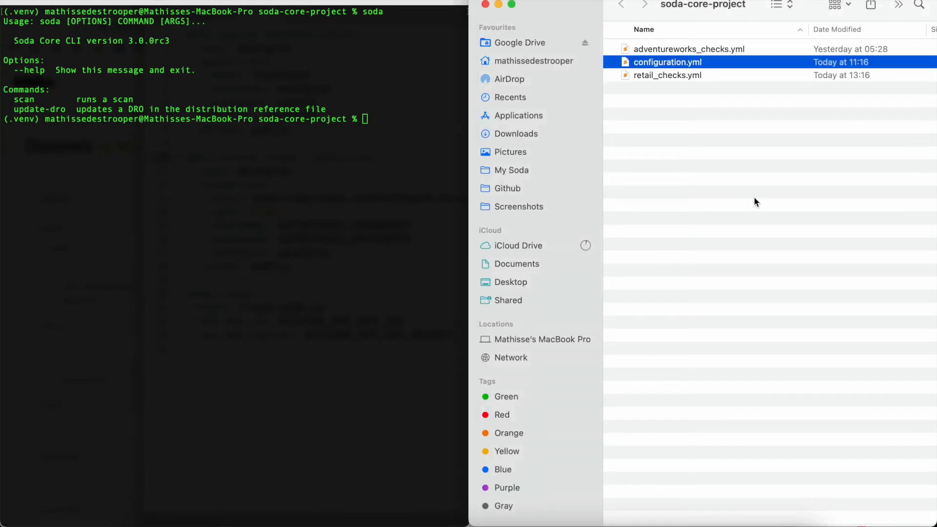
double_click(668, 63)
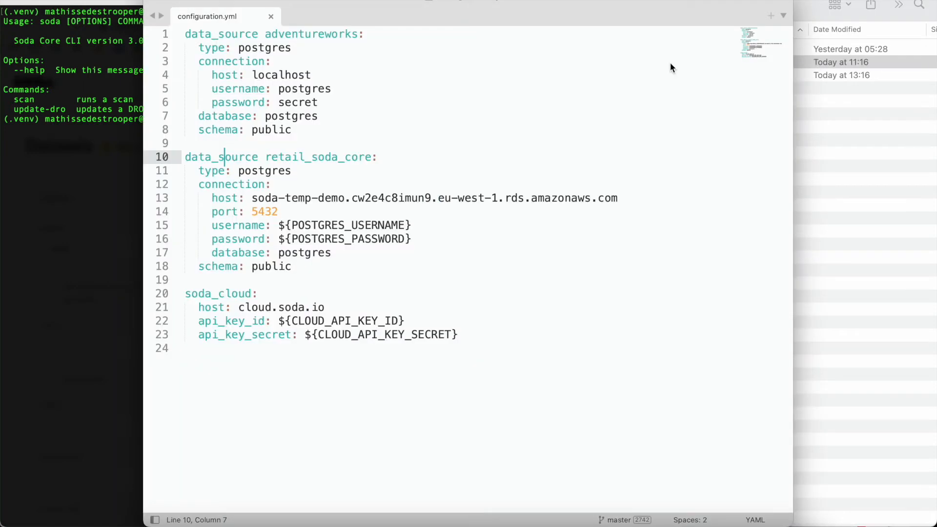
mouse_move(543, 171)
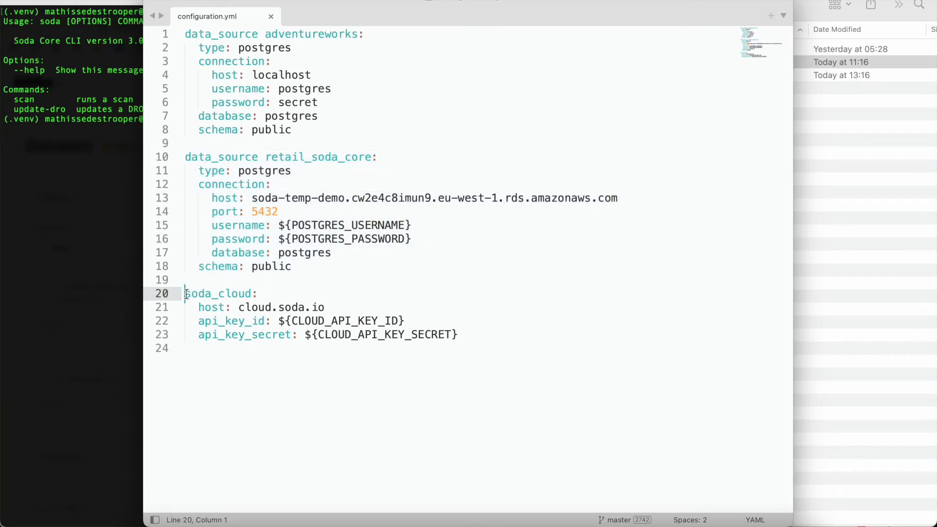
left_click_drag(184, 294, 459, 335)
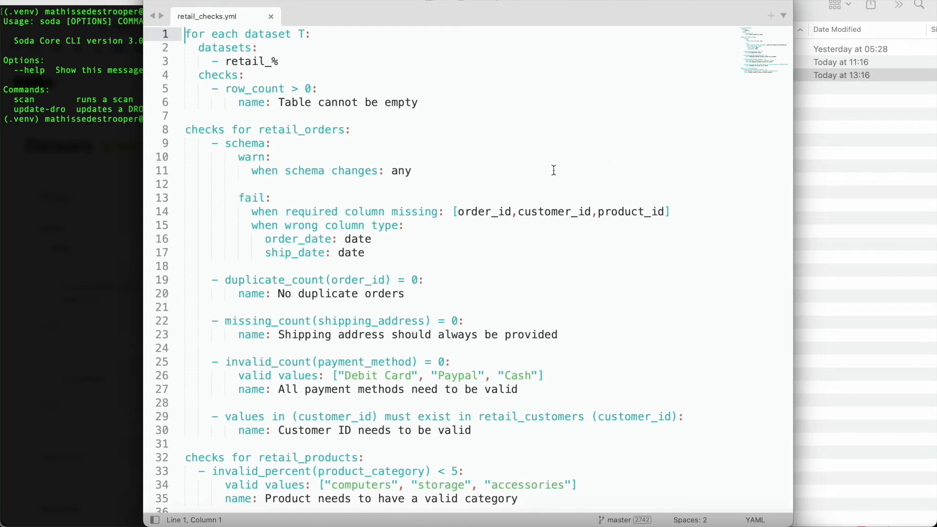
Highlight the 'for each dataset T' row-count block and the schema check's fail conditions in retail_checks.yml
left_click_drag(185, 34, 419, 102)
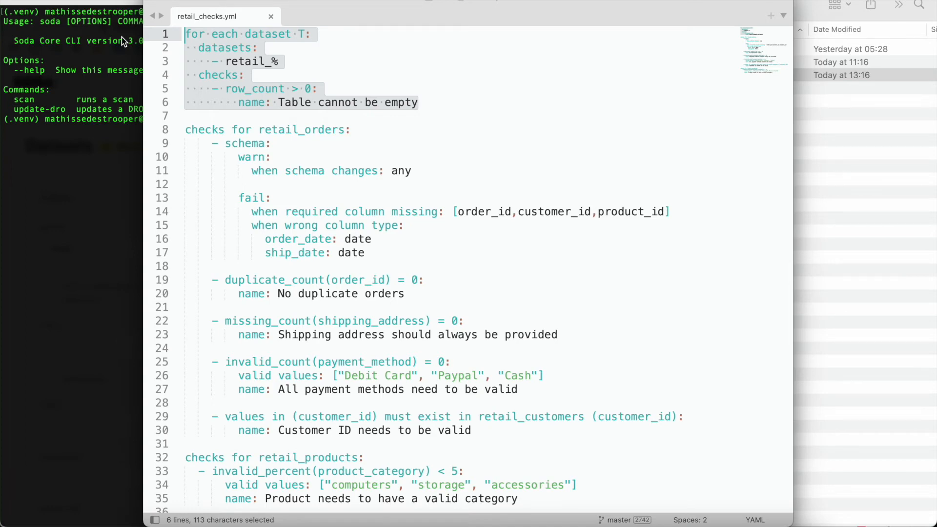
mouse_move(432, 100)
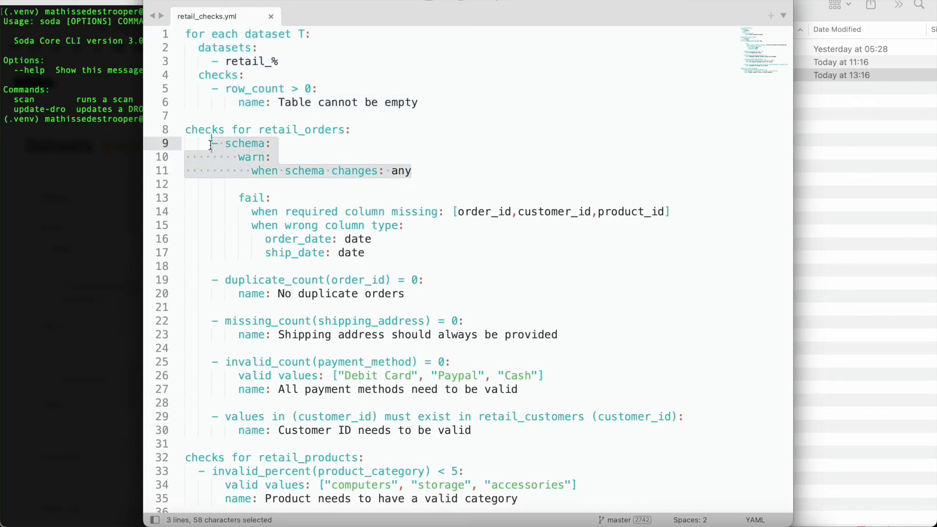
mouse_move(211, 155)
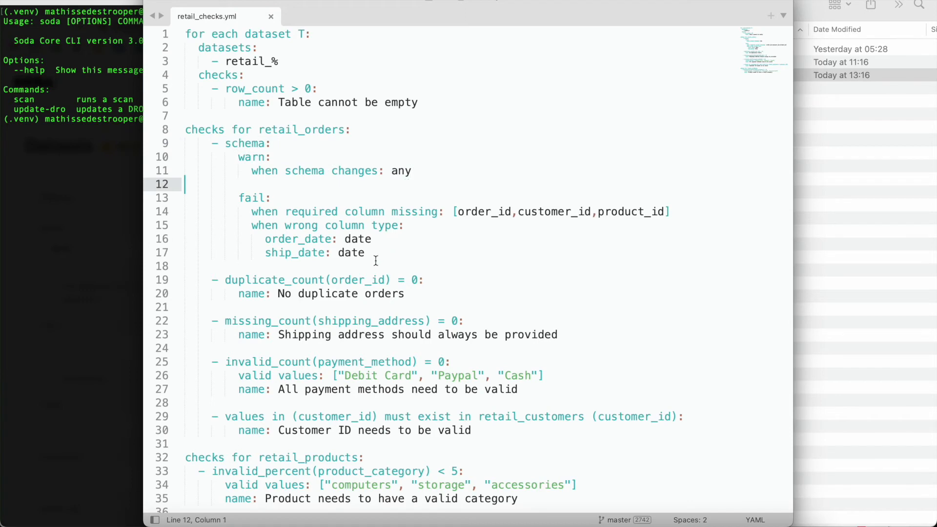
left_click_drag(230, 198, 364, 253)
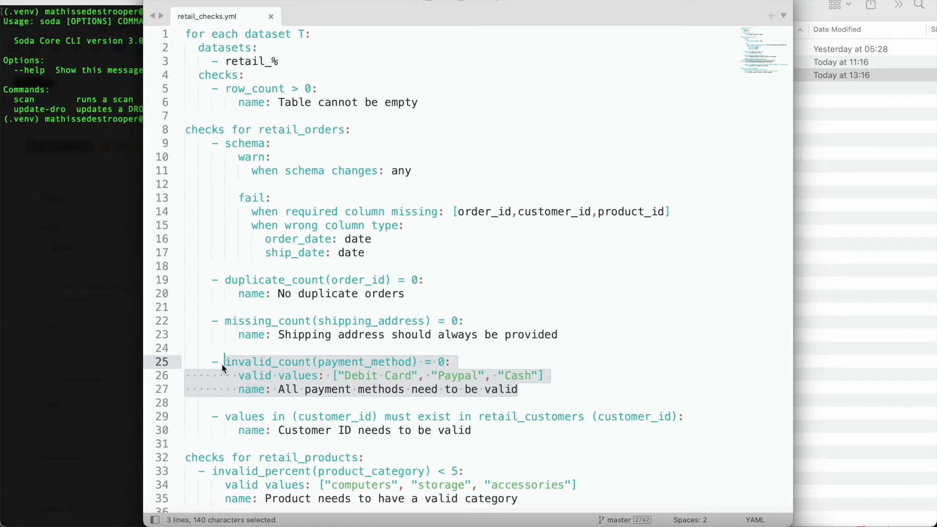
left_click(472, 430)
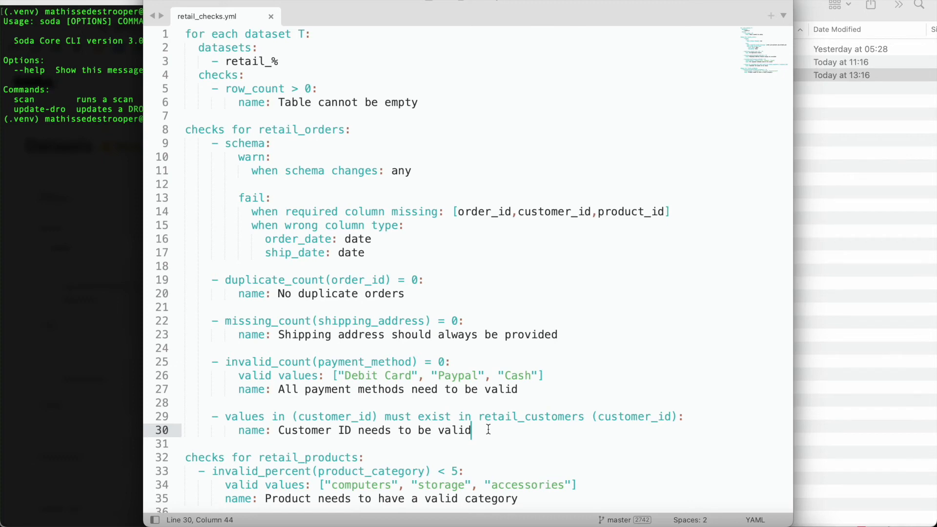
left_click_drag(470, 430, 278, 431)
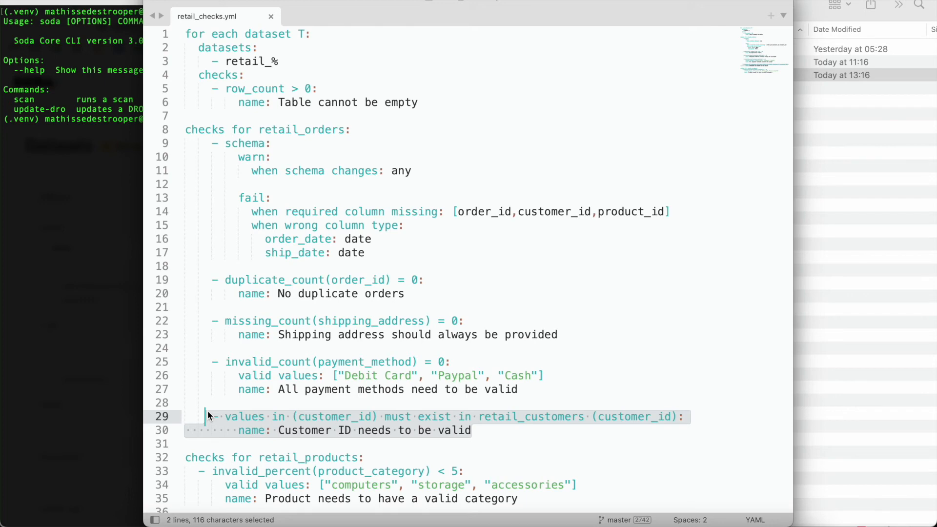
left_click(472, 431)
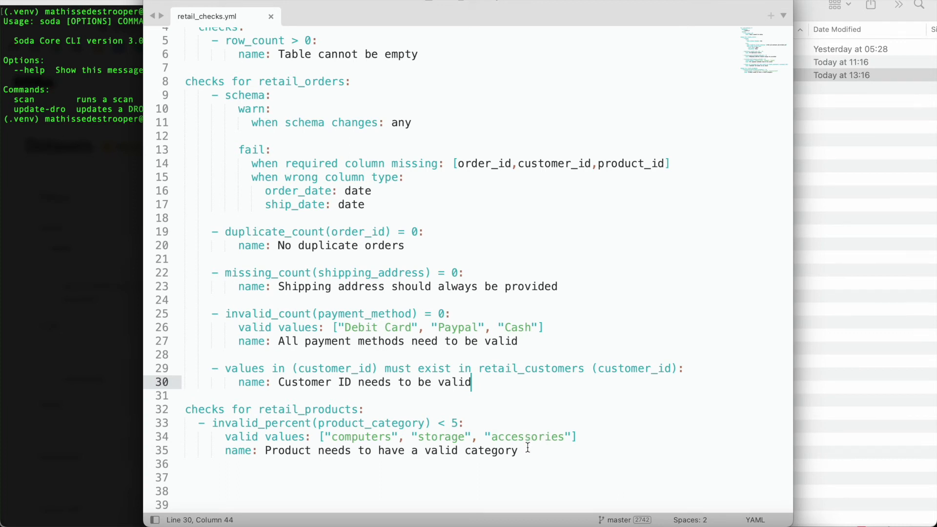
left_click_drag(185, 409, 518, 450)
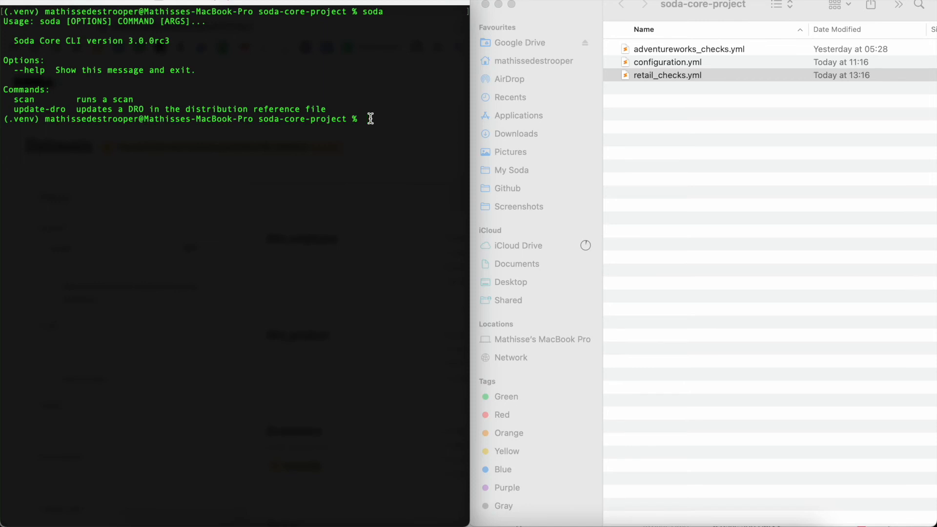
Enter soda scan -V -d retail_soda_core -c configuration.yml retail_checks.yml at the prompt
type("soda")
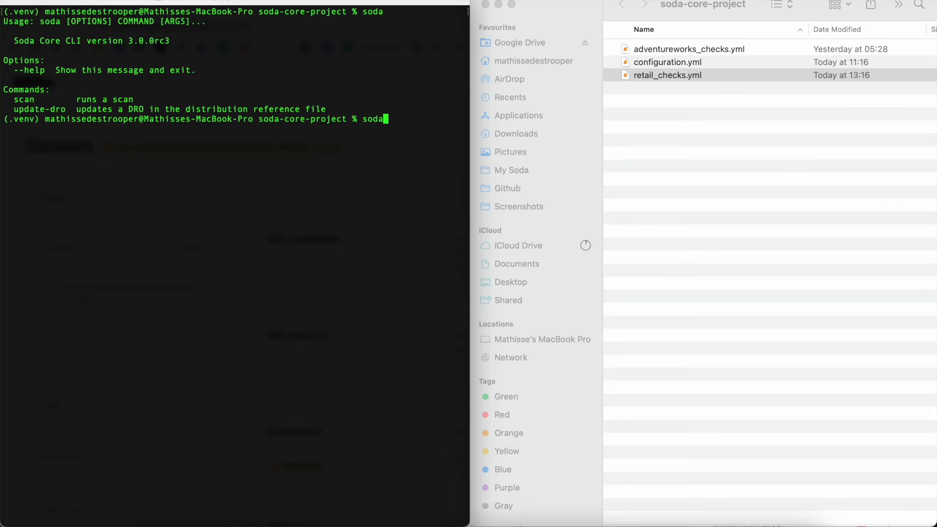
type("scan")
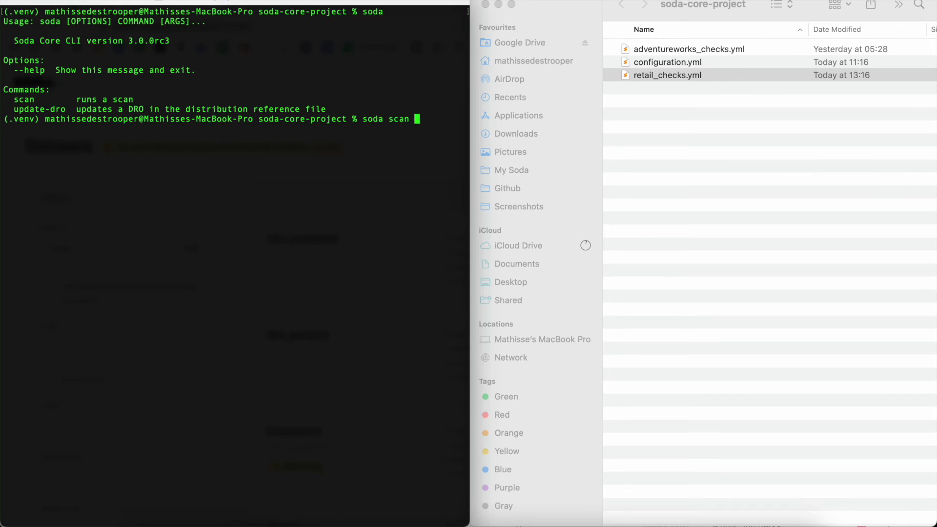
type("-V")
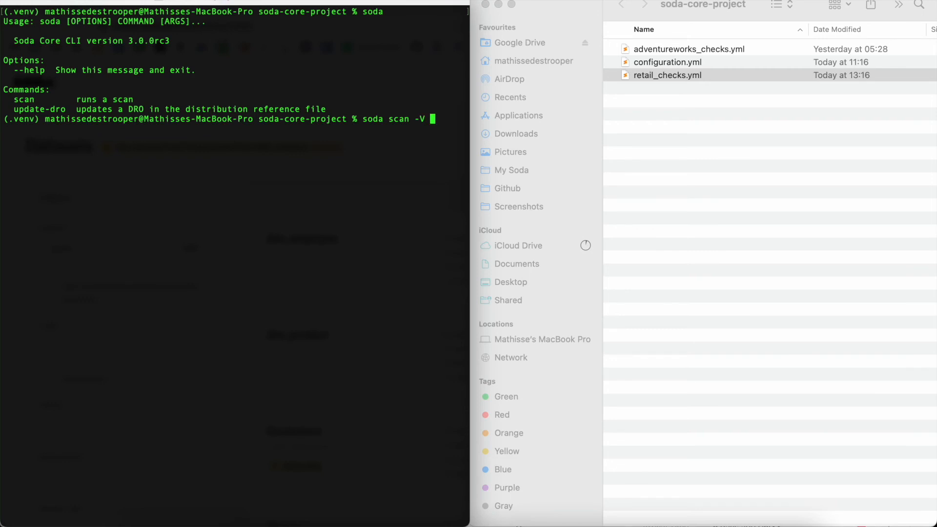
type("-d")
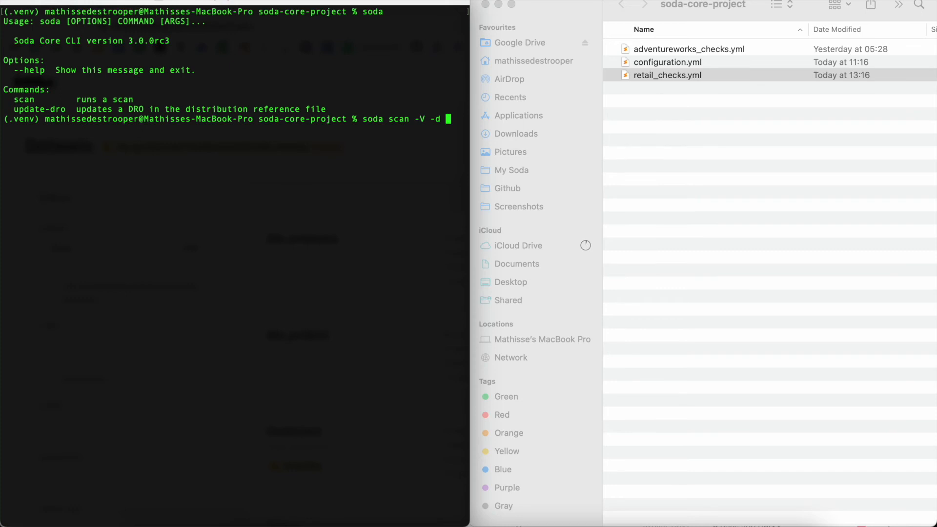
type("retail_soda_")
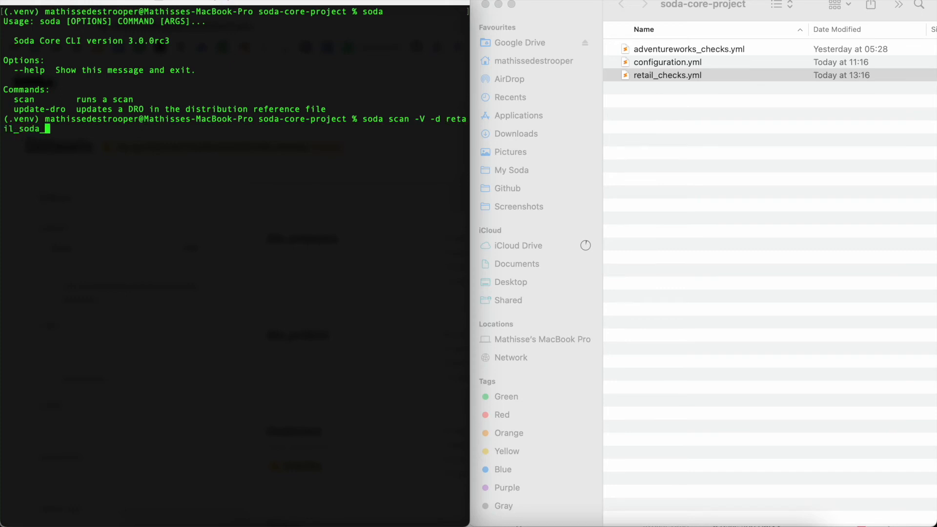
type("core")
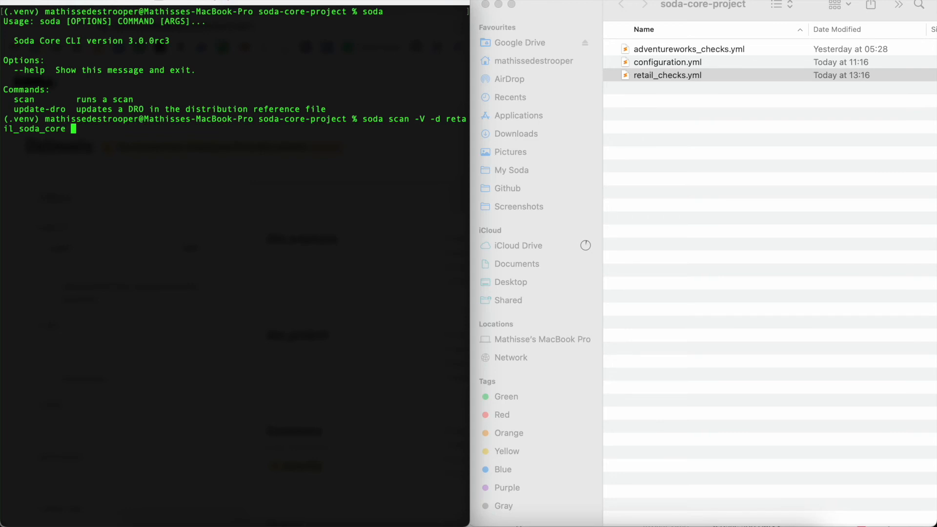
type("-c")
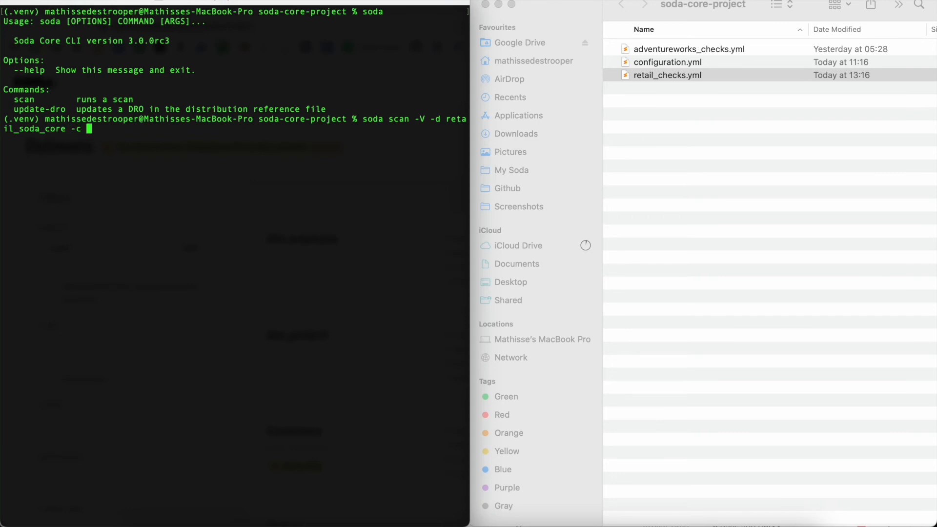
type("con")
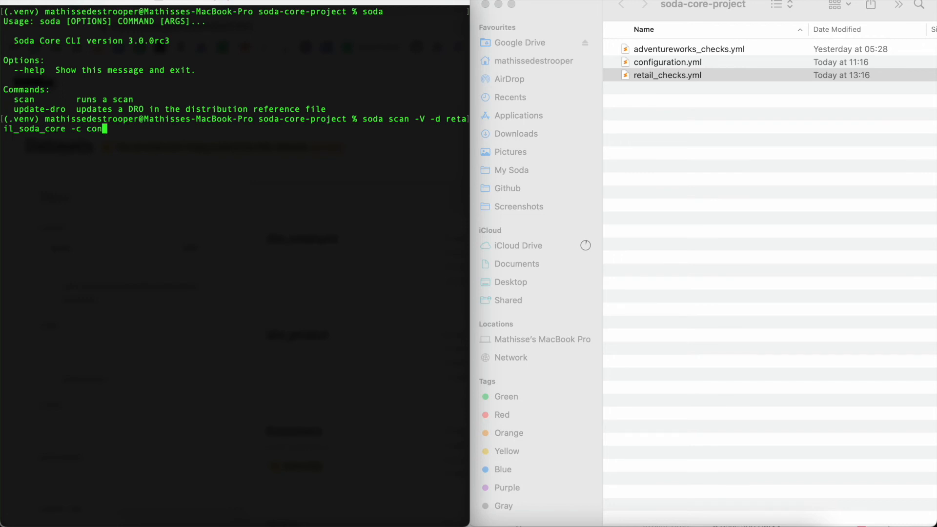
type("figuration.yml")
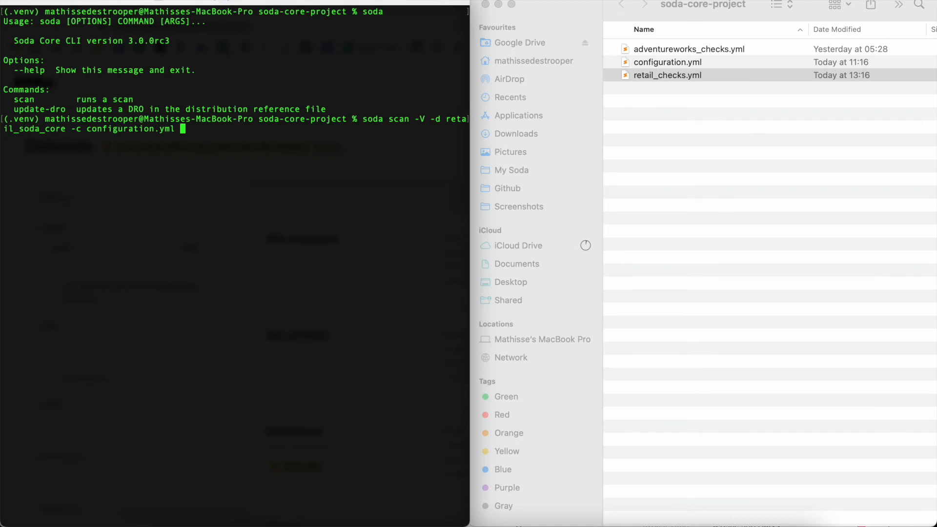
type("retail_checks.yml")
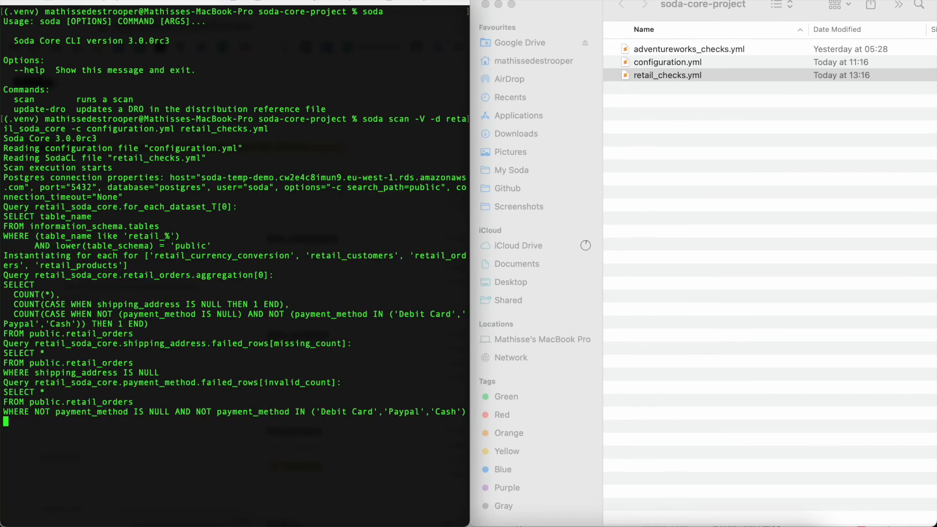
Scroll through the scan summary: 7 checks passed, 3 failed, results sent to Soda Cloud
scroll("down", 3)
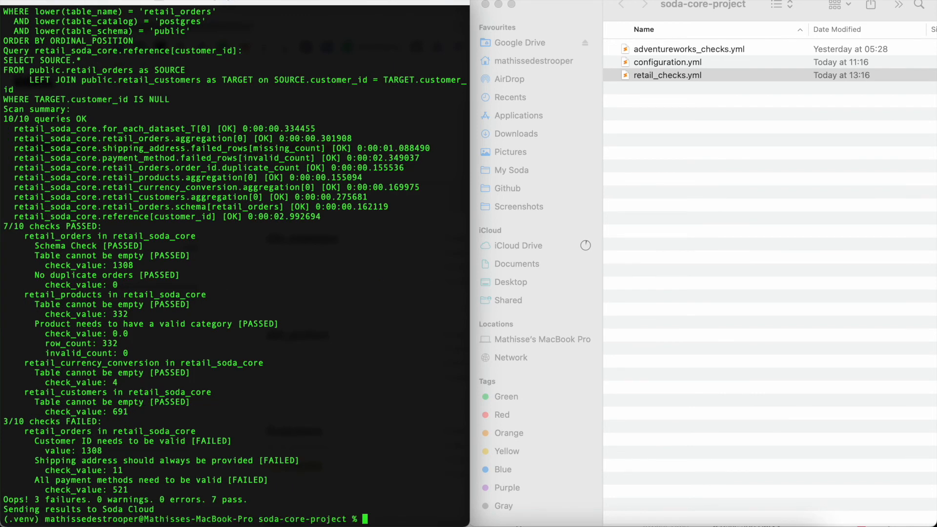
mouse_move(34, 499)
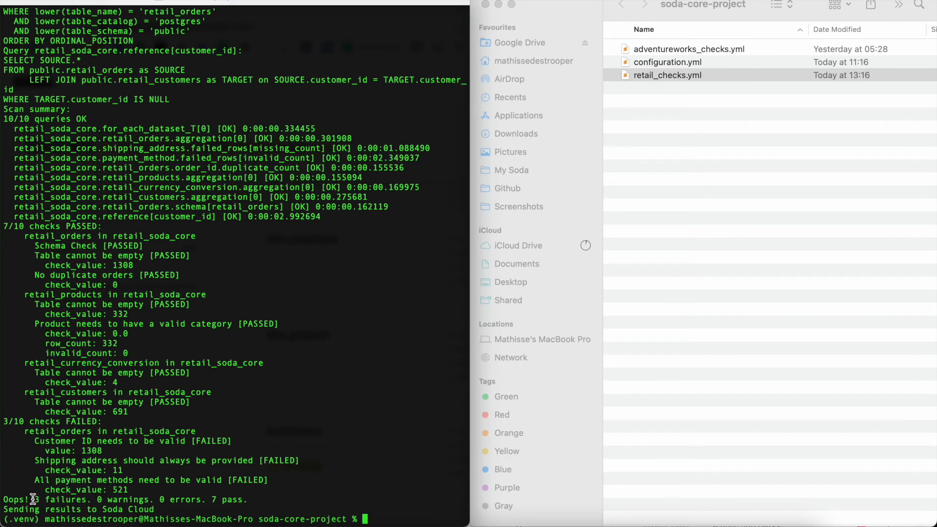
mouse_move(214, 499)
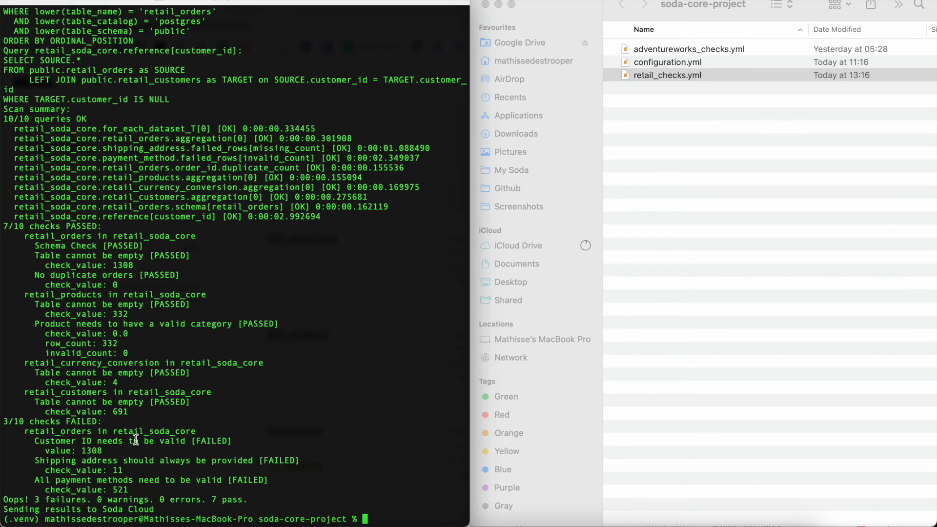
mouse_move(148, 424)
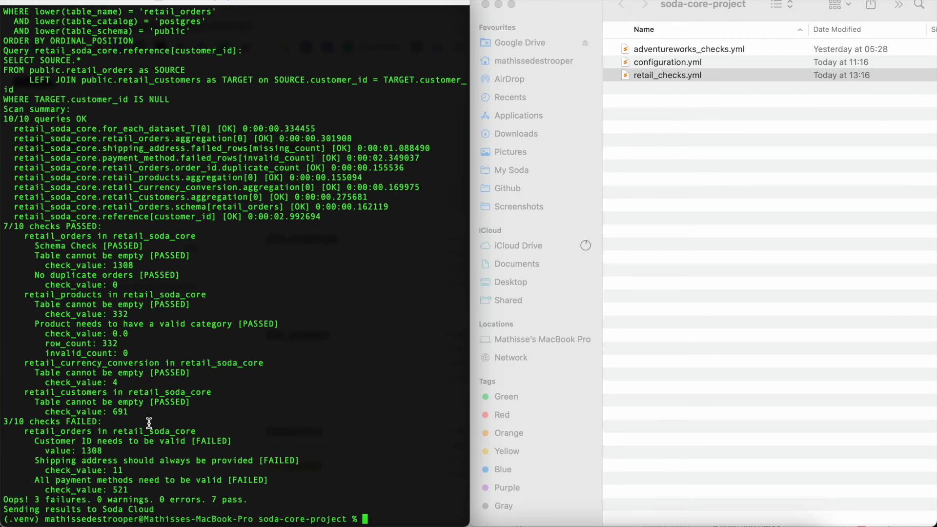
mouse_move(116, 459)
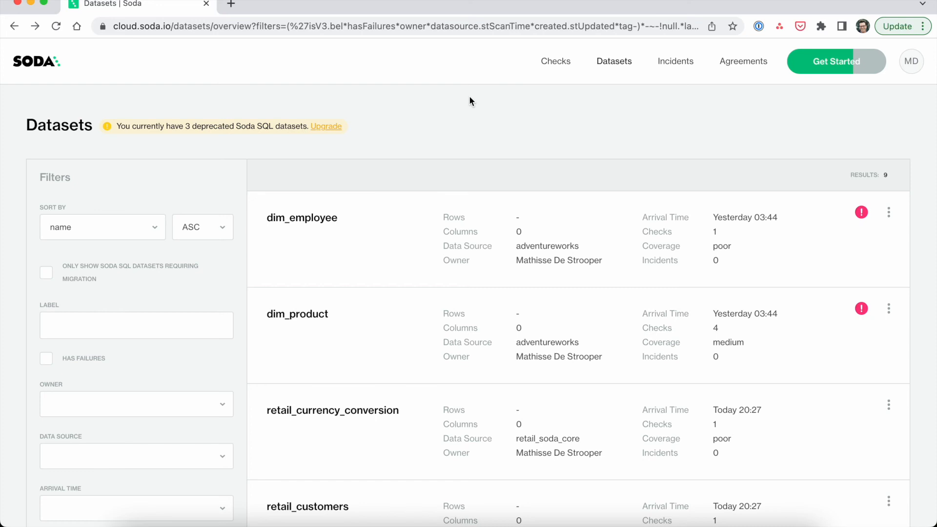
mouse_move(211, 440)
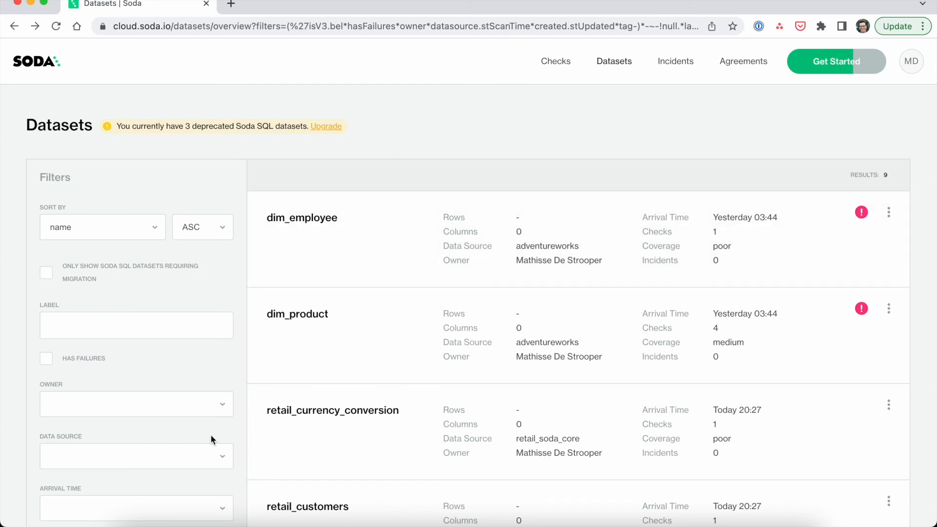
Filter the Datasets list by Data Source to retail_soda_core only
left_click(136, 456)
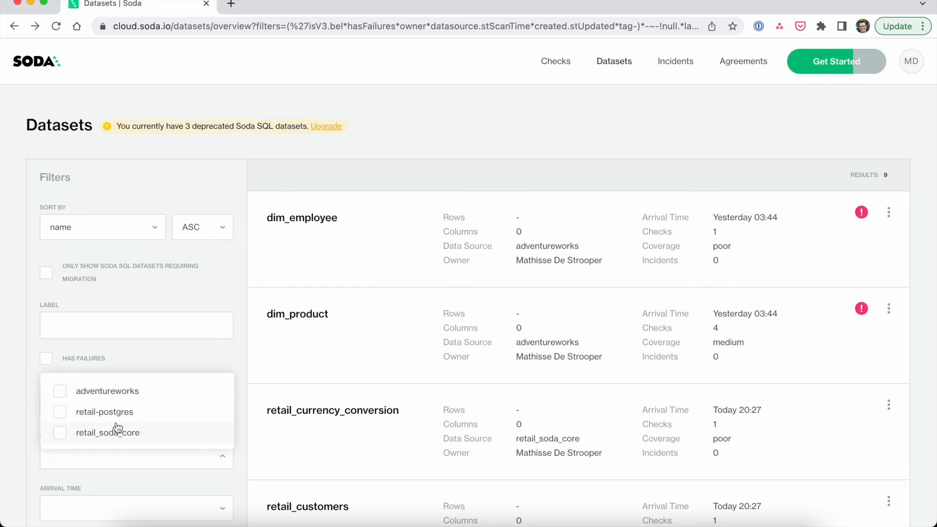
mouse_move(114, 437)
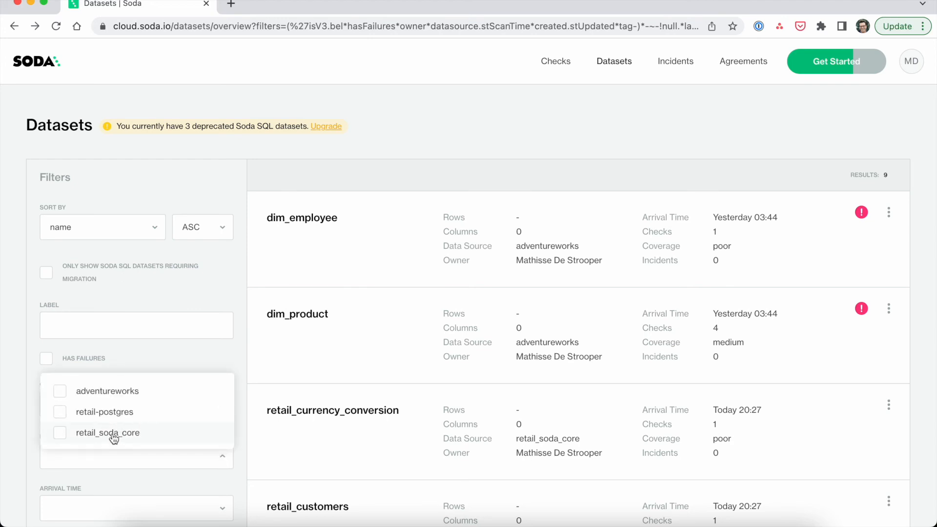
left_click(60, 432)
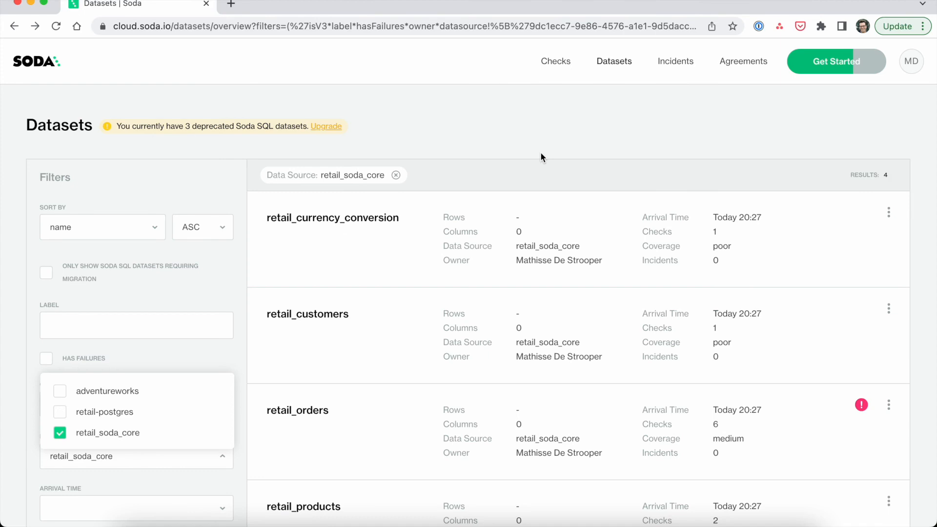
mouse_move(402, 192)
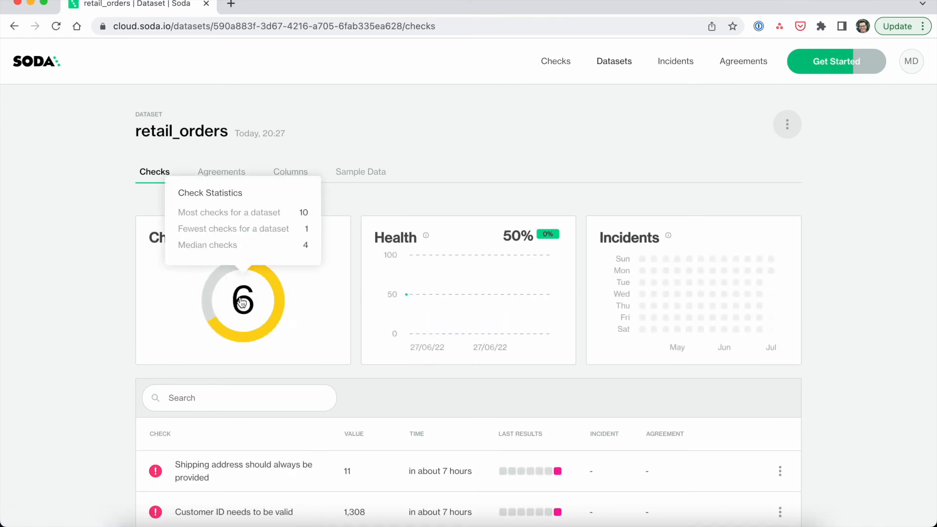
mouse_move(110, 371)
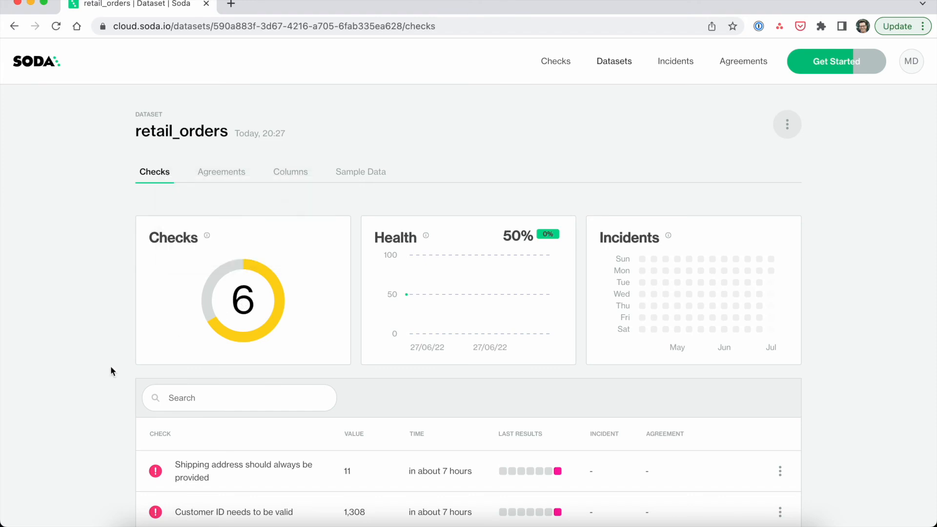
Scroll through the retail_orders Checks tab to see its failing checks
scroll("down", 3)
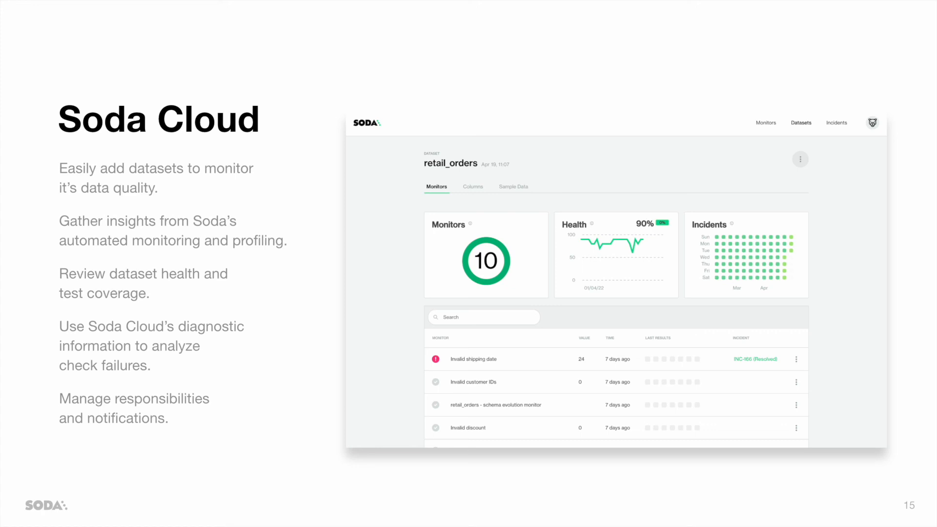
Advance from the Soda Cloud slide through Cloud Editor to the Incident Management slide
key("right")
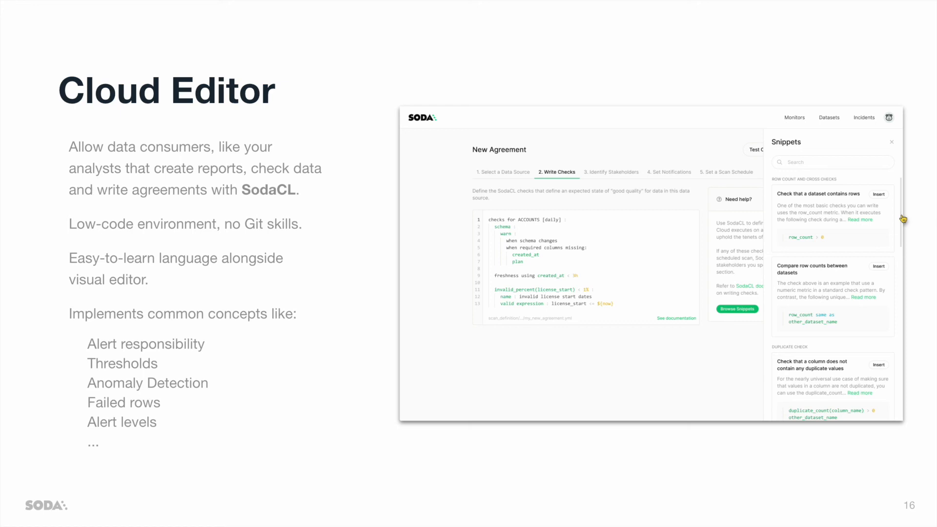
key("right")
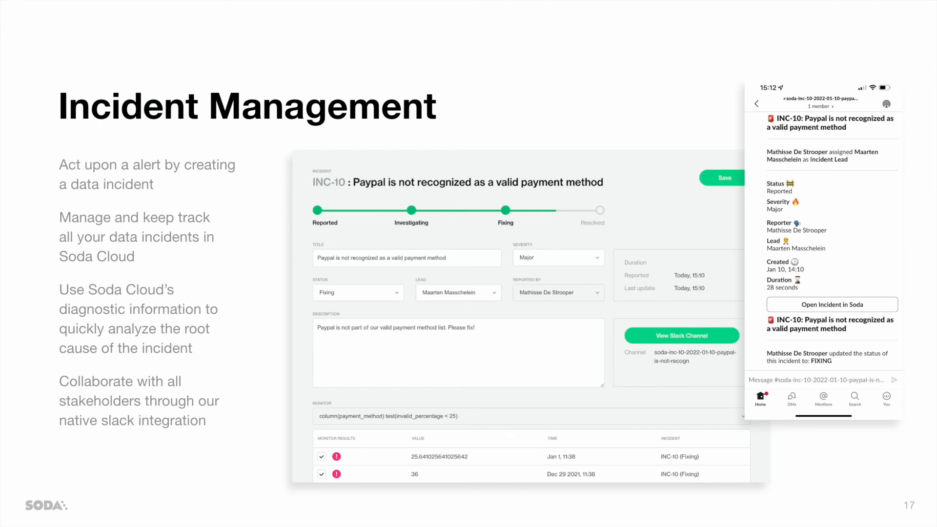